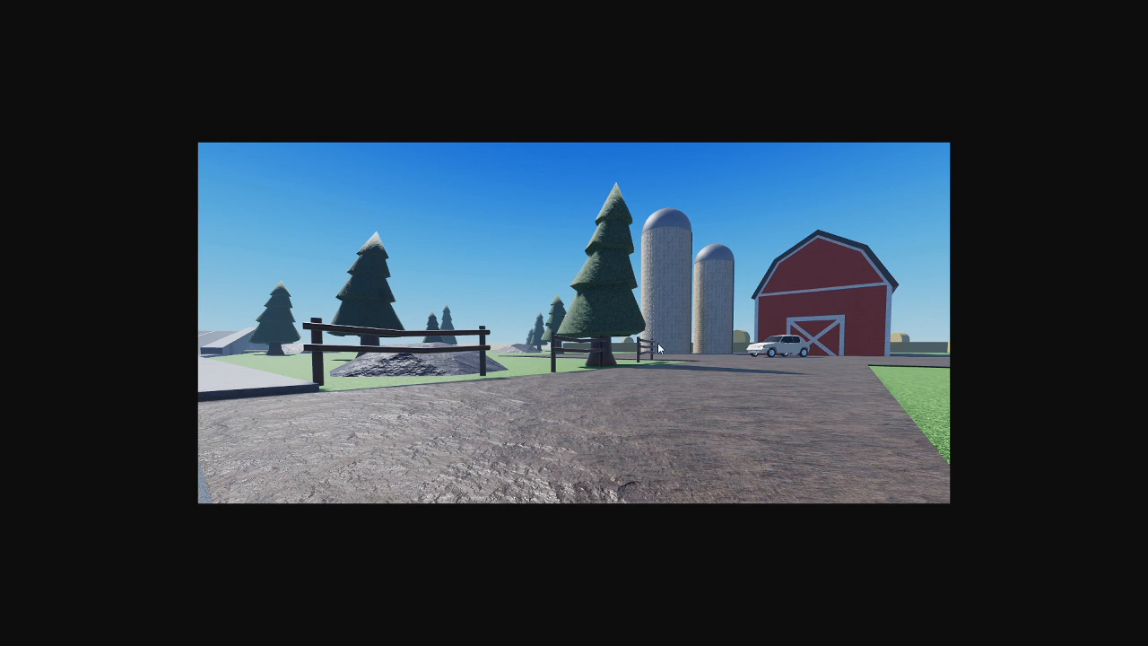
mouse_move(635, 241)
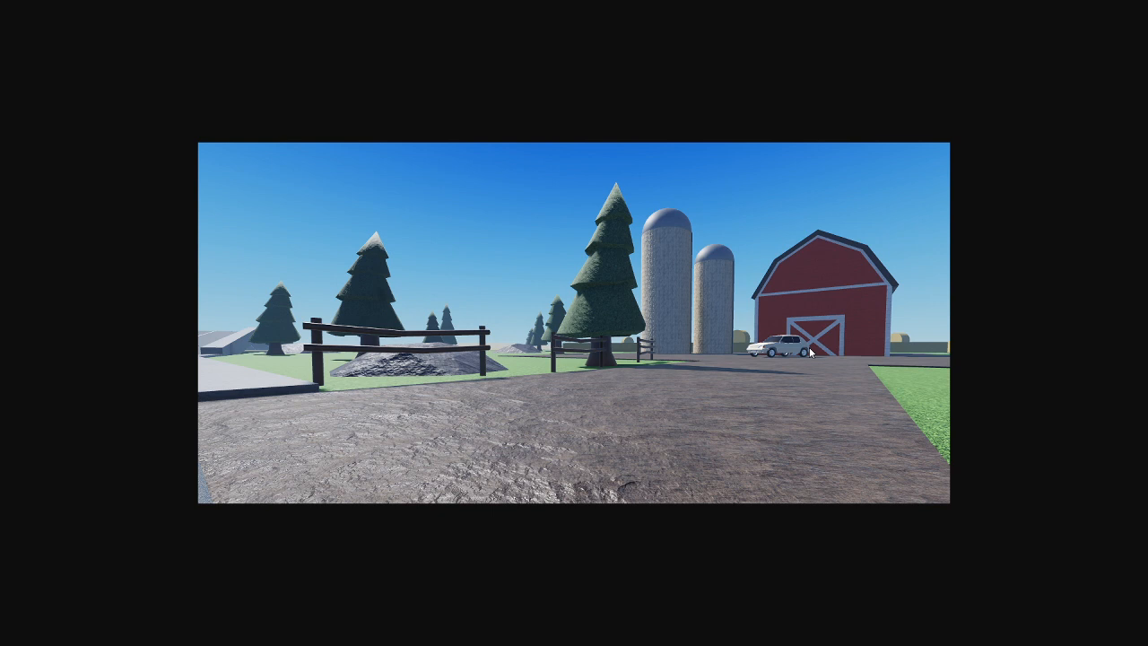
mouse_move(305, 312)
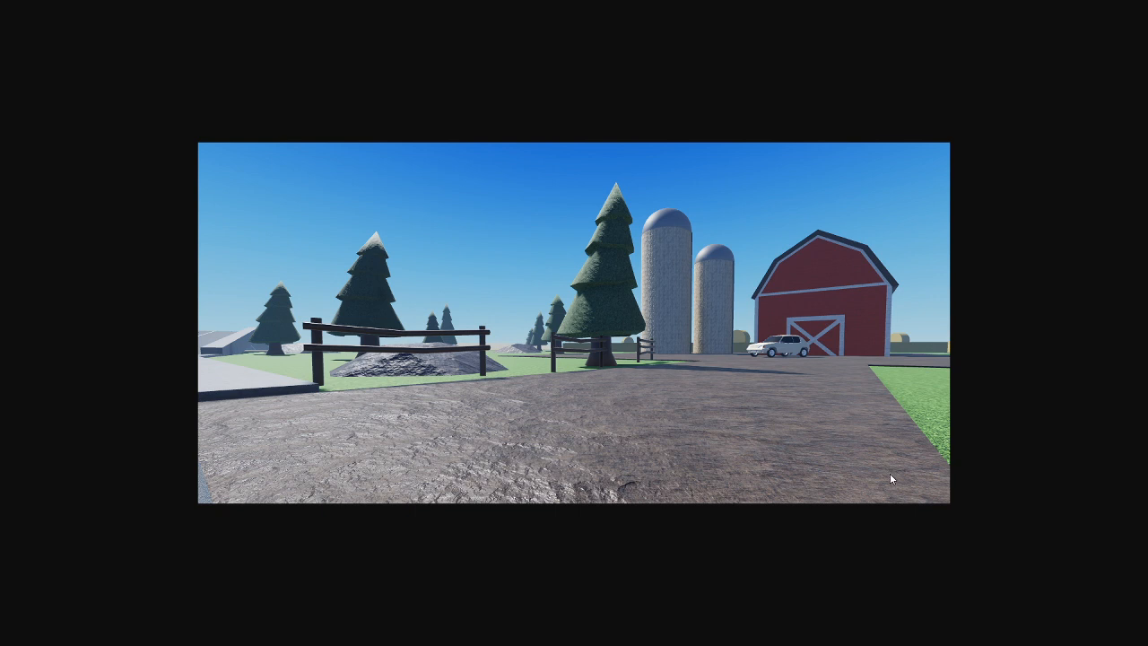
mouse_move(695, 413)
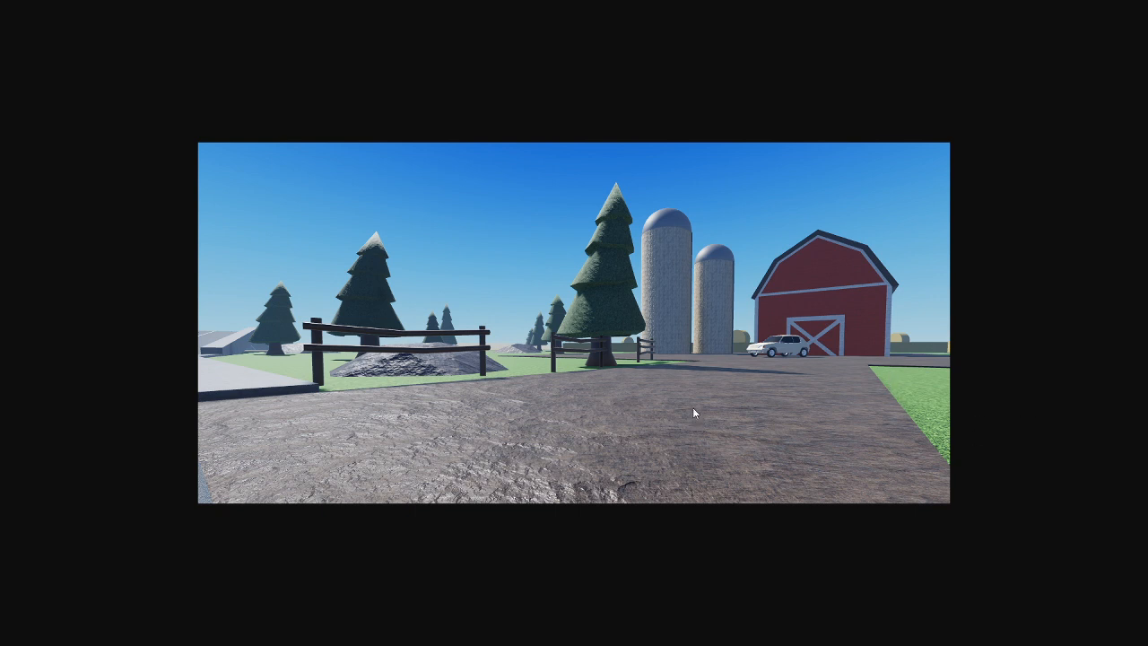
mouse_move(711, 387)
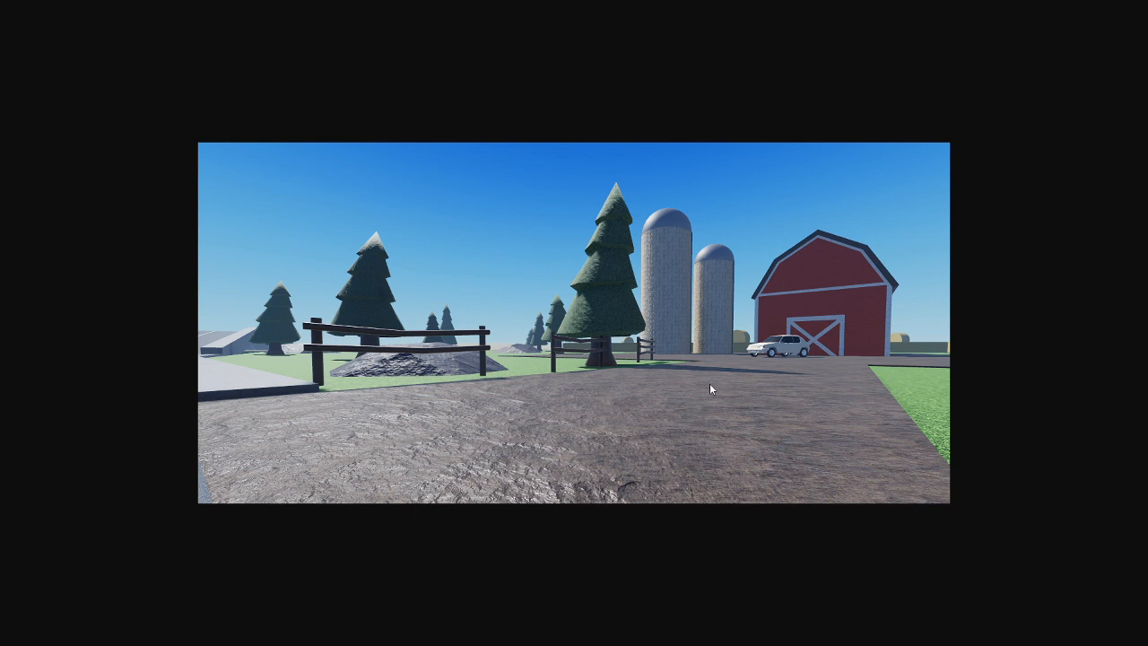
mouse_move(694, 388)
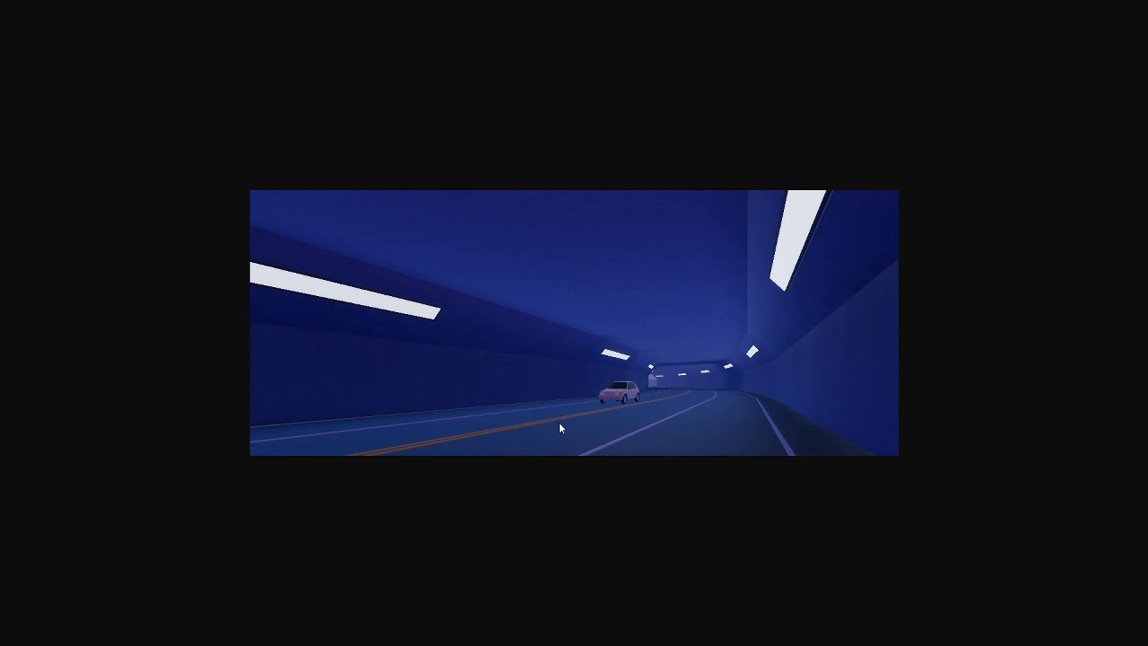
mouse_move(693, 409)
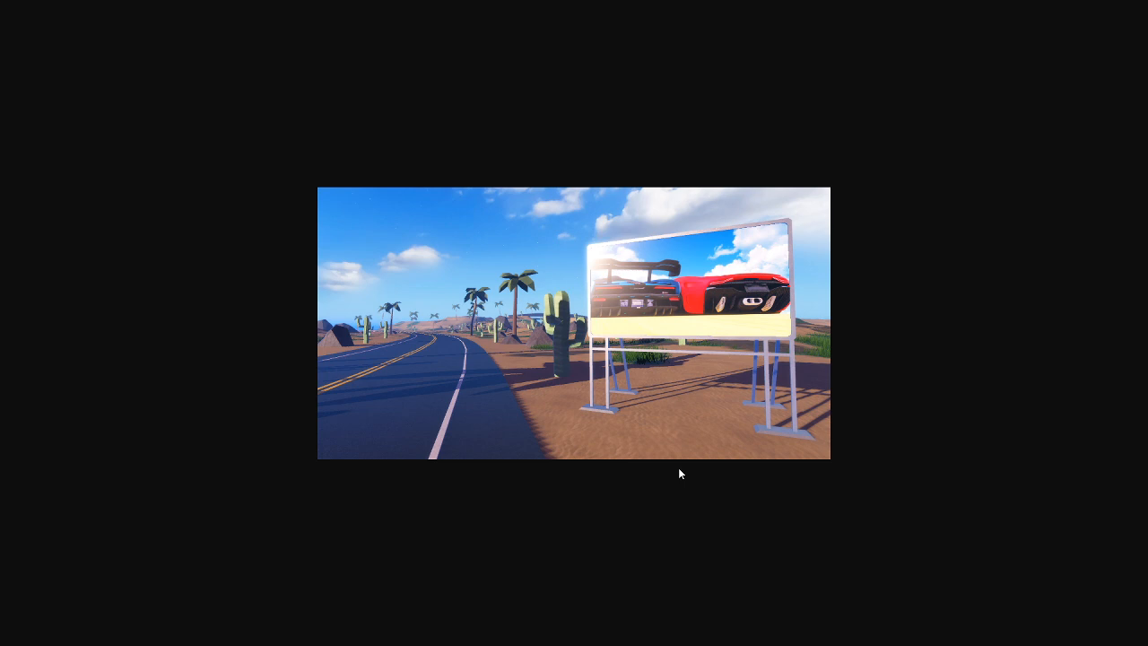
mouse_move(544, 405)
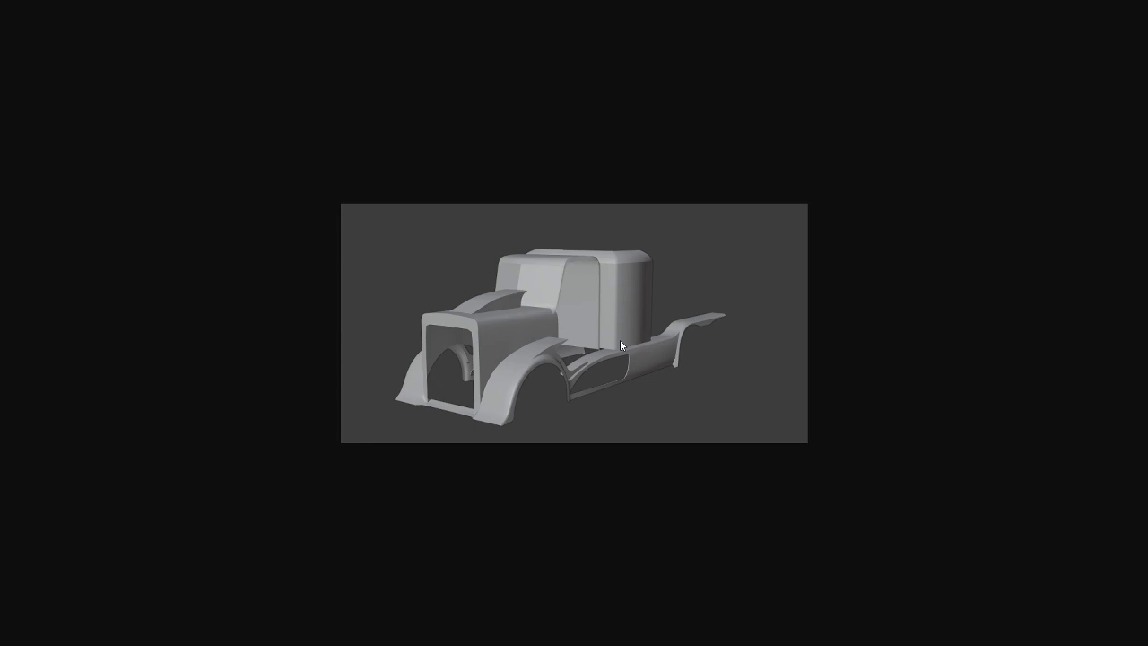
mouse_move(210, 291)
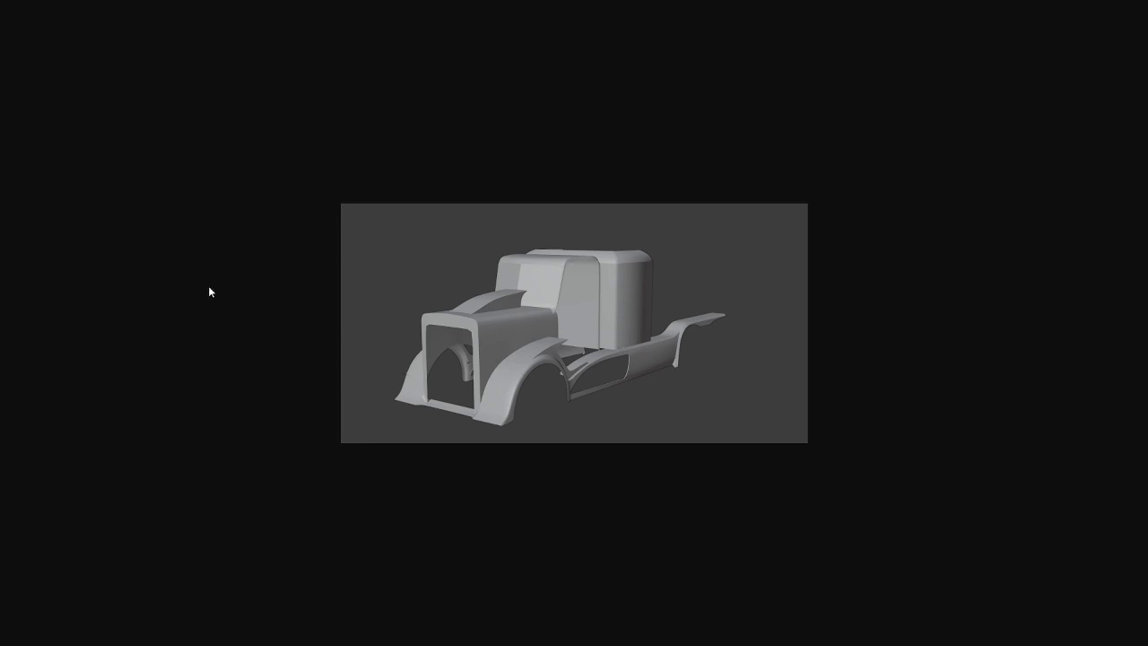
mouse_move(659, 387)
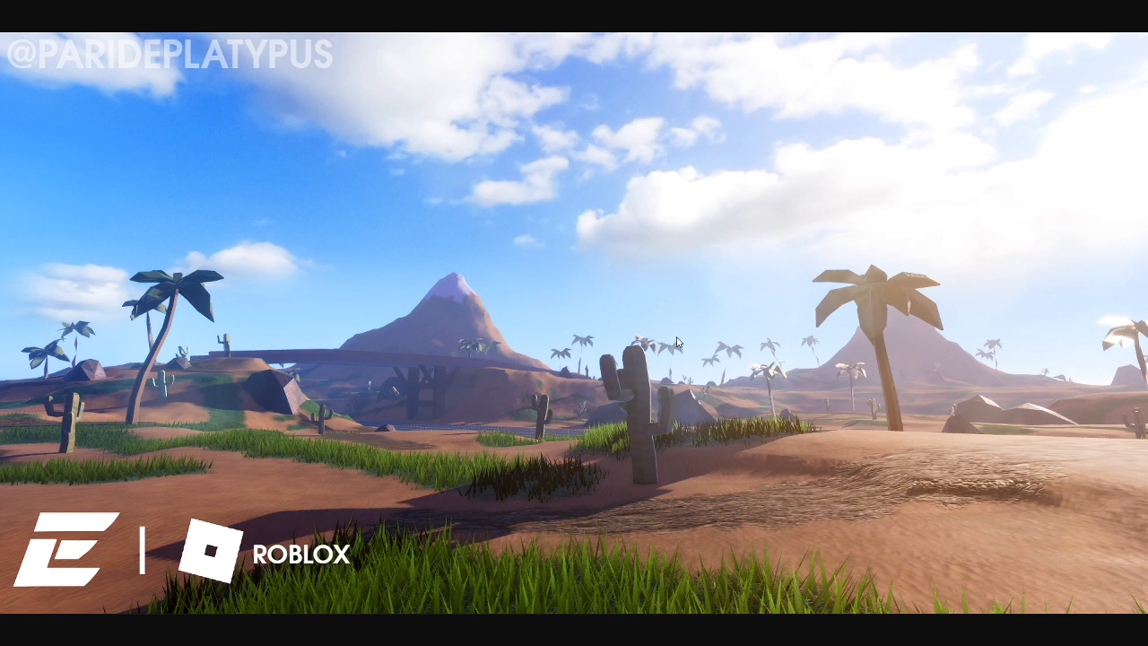
mouse_move(516, 254)
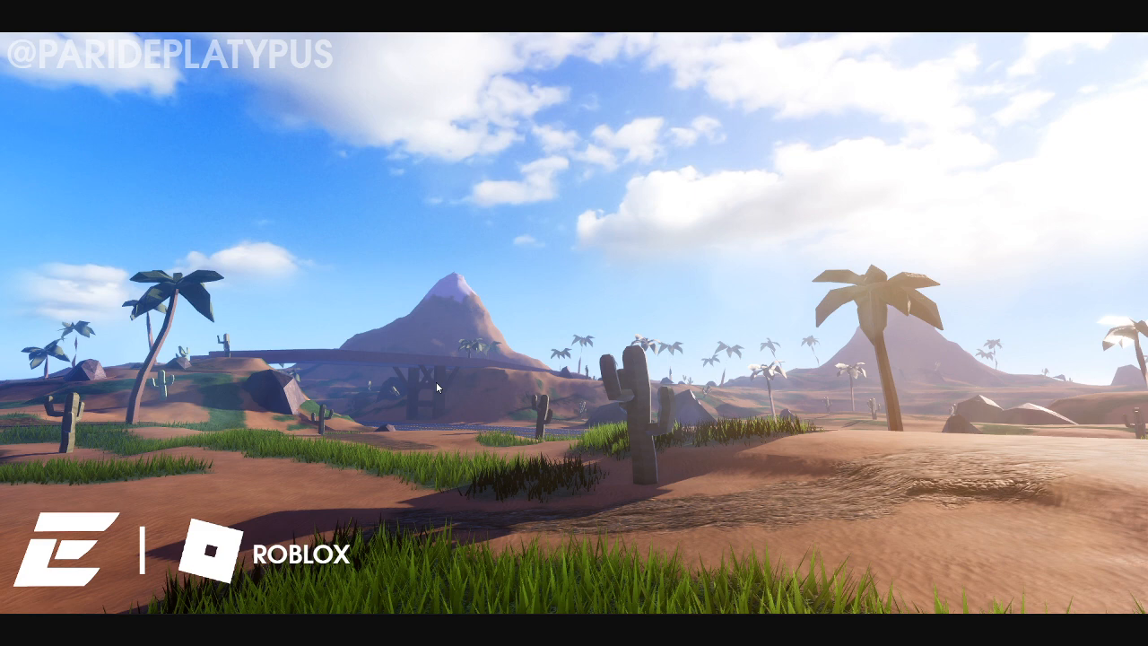
mouse_move(626, 406)
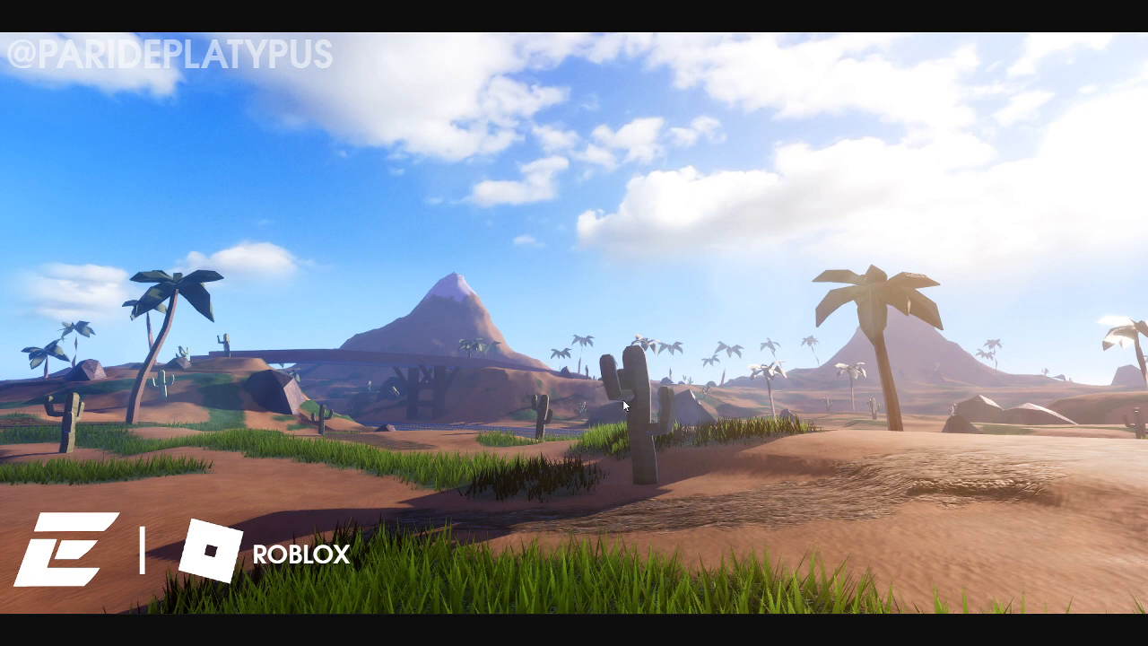
mouse_move(913, 417)
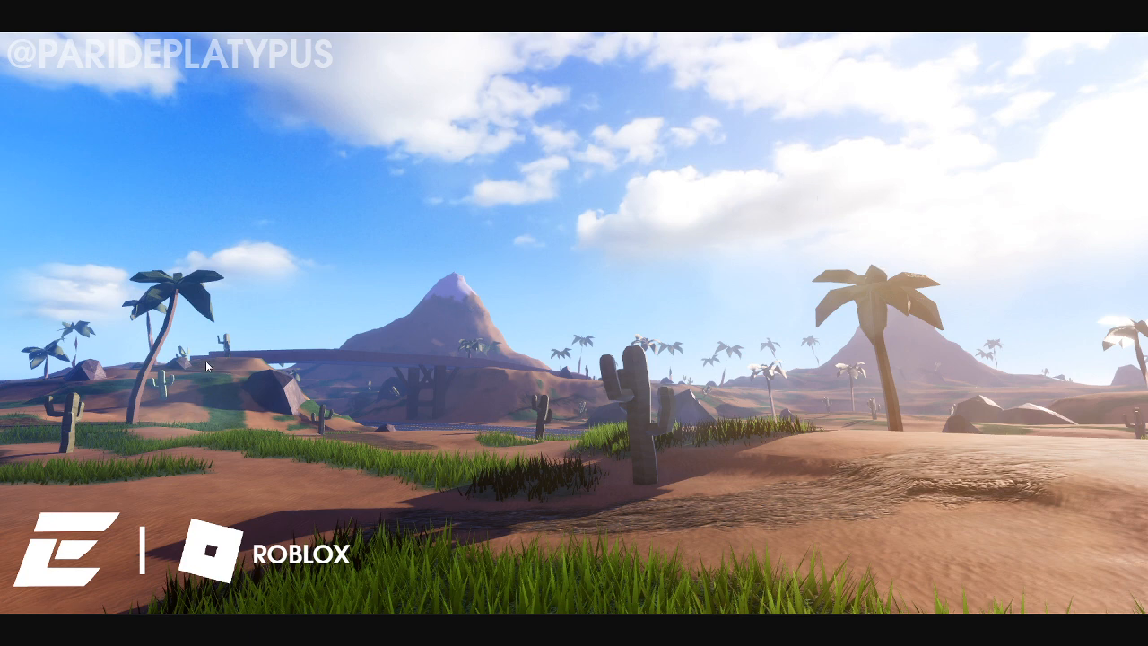
mouse_move(375, 338)
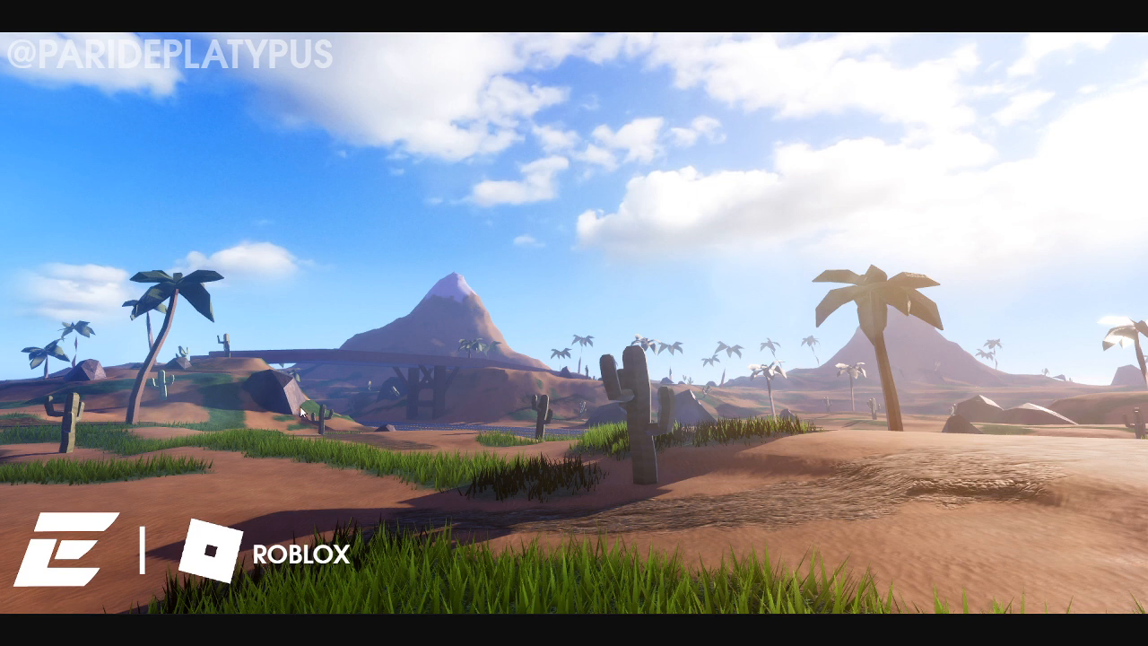
mouse_move(955, 407)
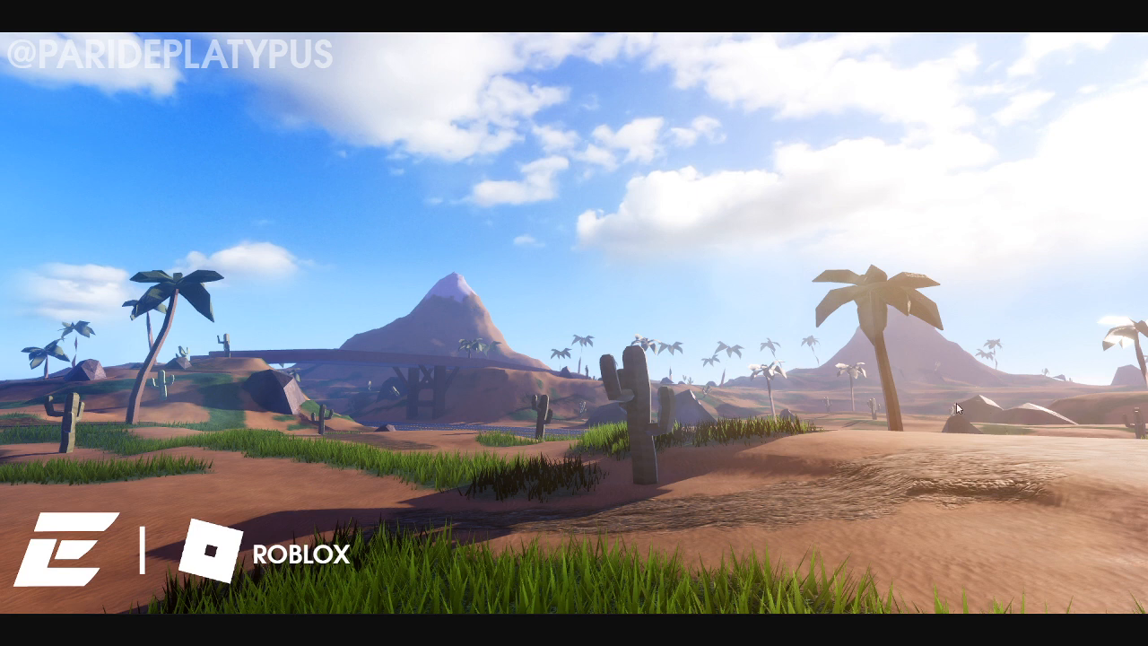
mouse_move(638, 444)
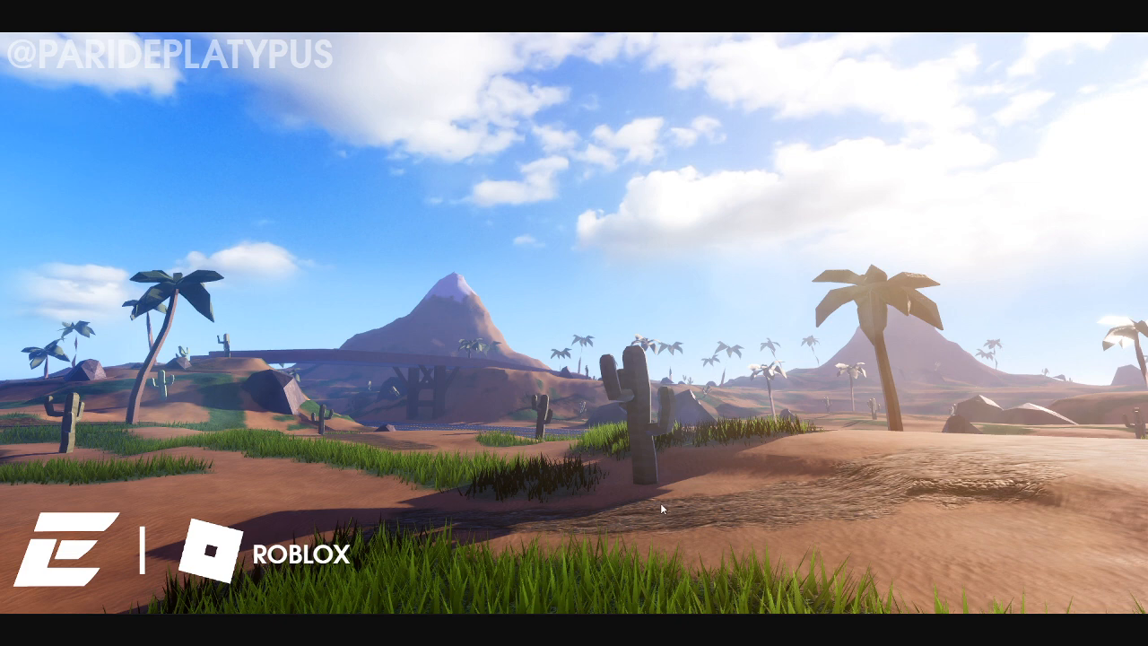
mouse_move(647, 398)
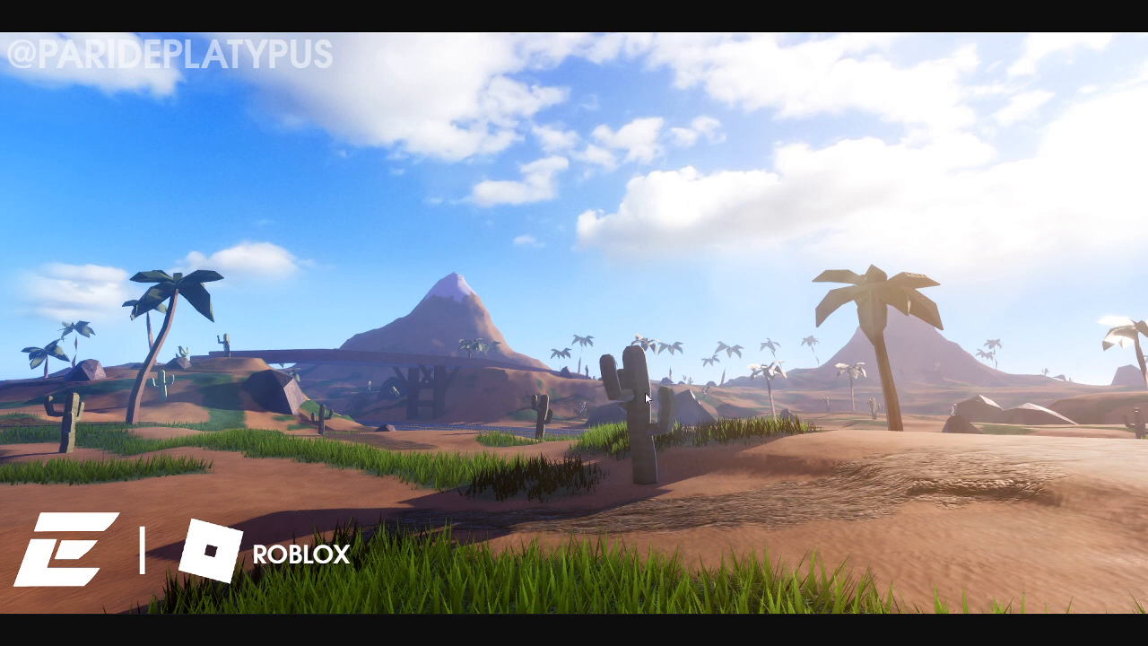
mouse_move(675, 399)
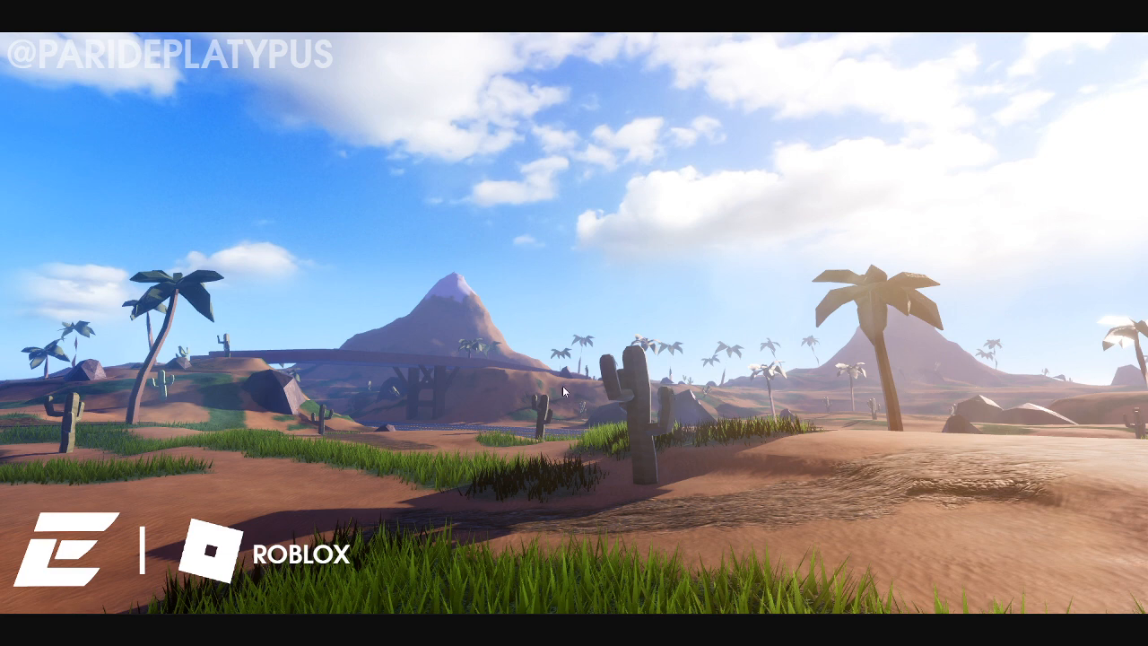
mouse_move(653, 452)
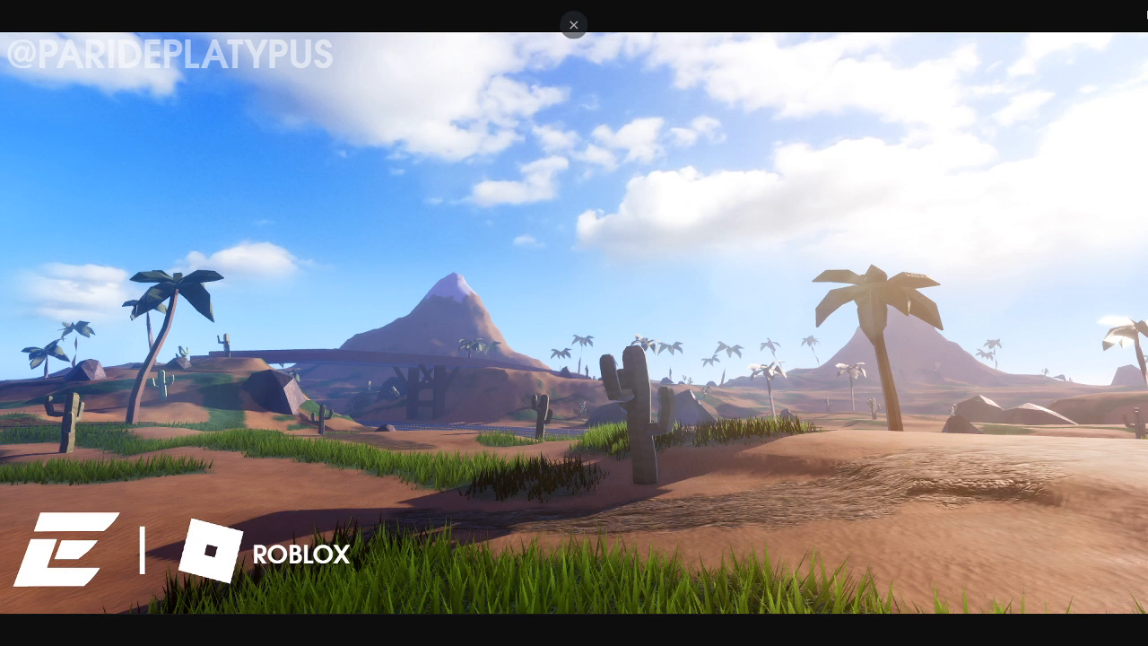
Step: Keep the desert screenshot with palm trees, cacti and volcano displayed in the viewer
click(574, 25)
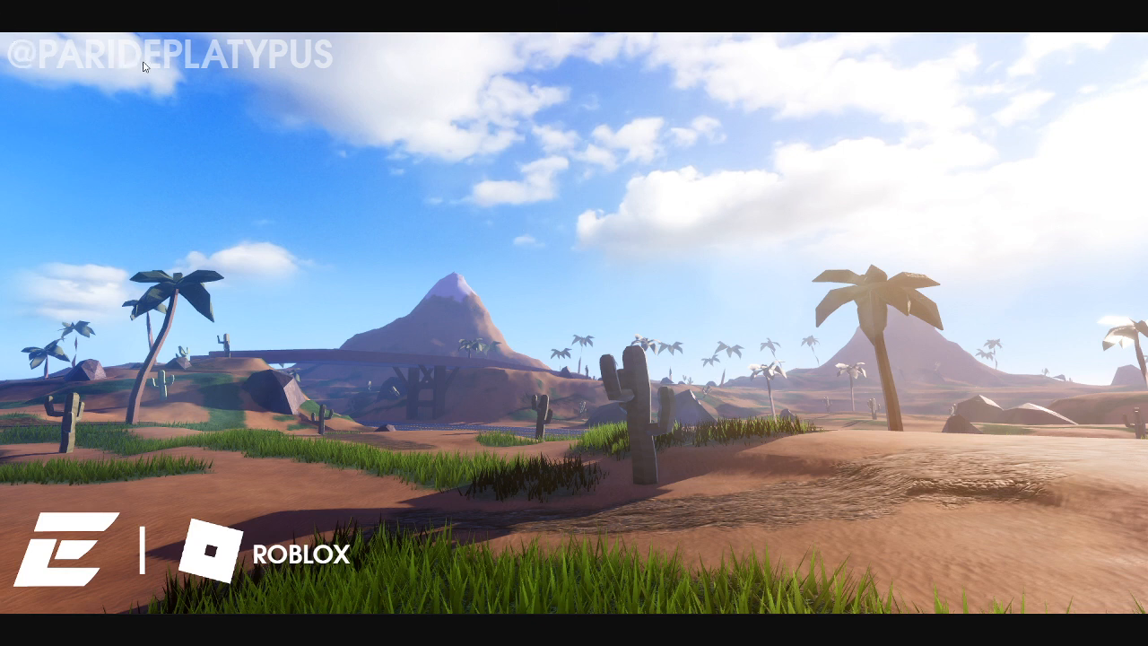
mouse_move(412, 60)
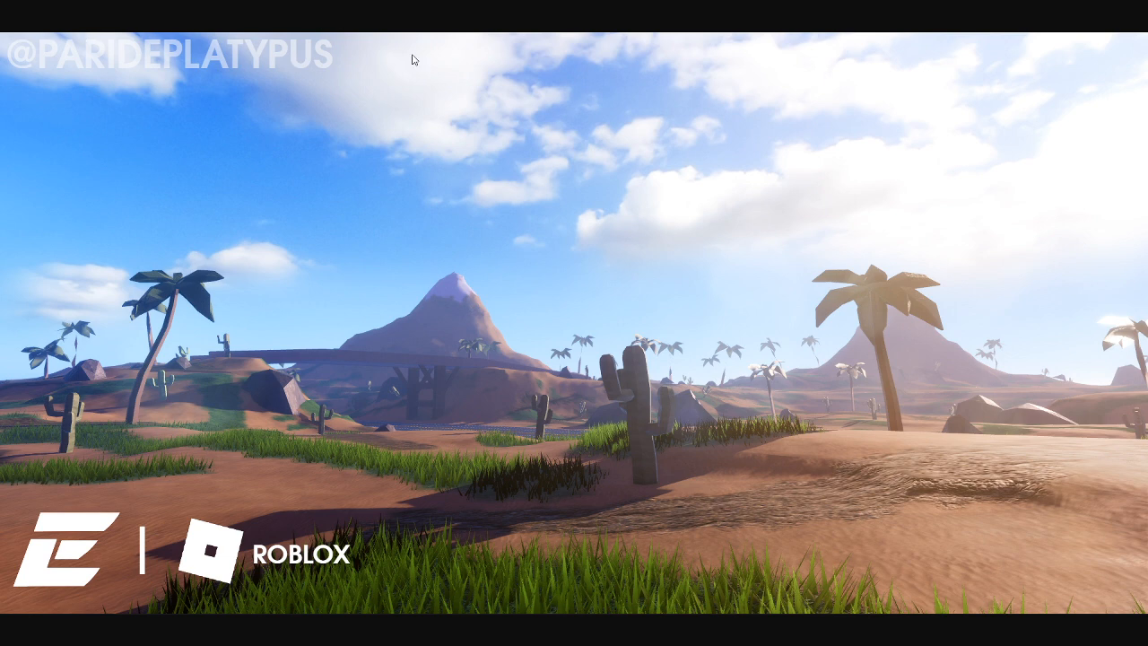
mouse_move(438, 212)
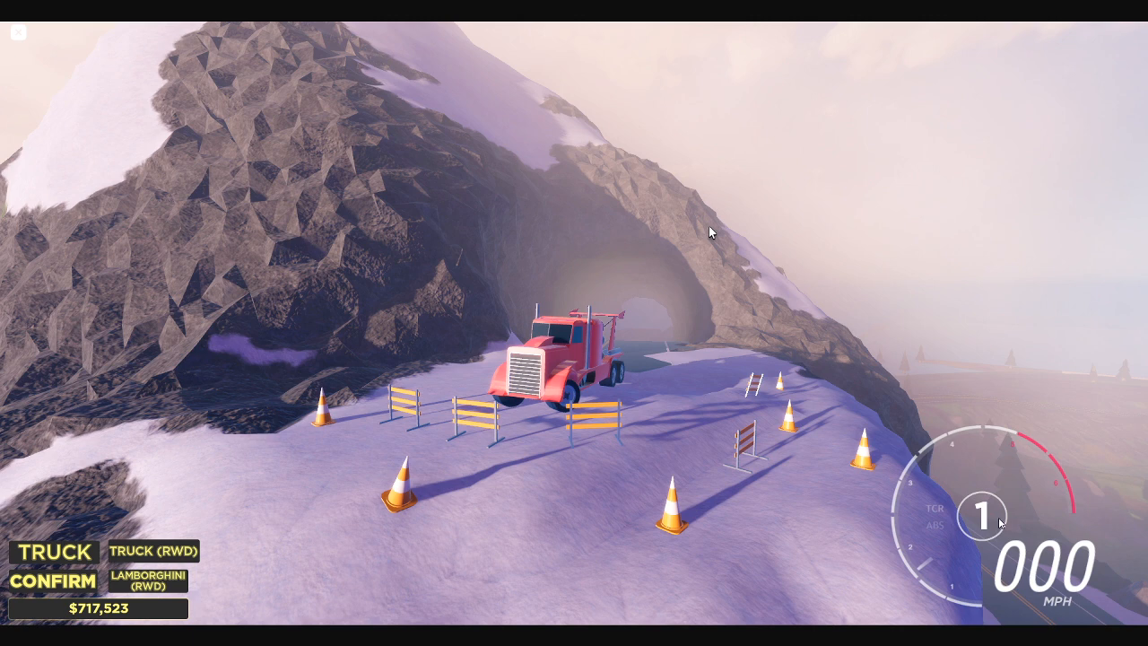
mouse_move(1092, 531)
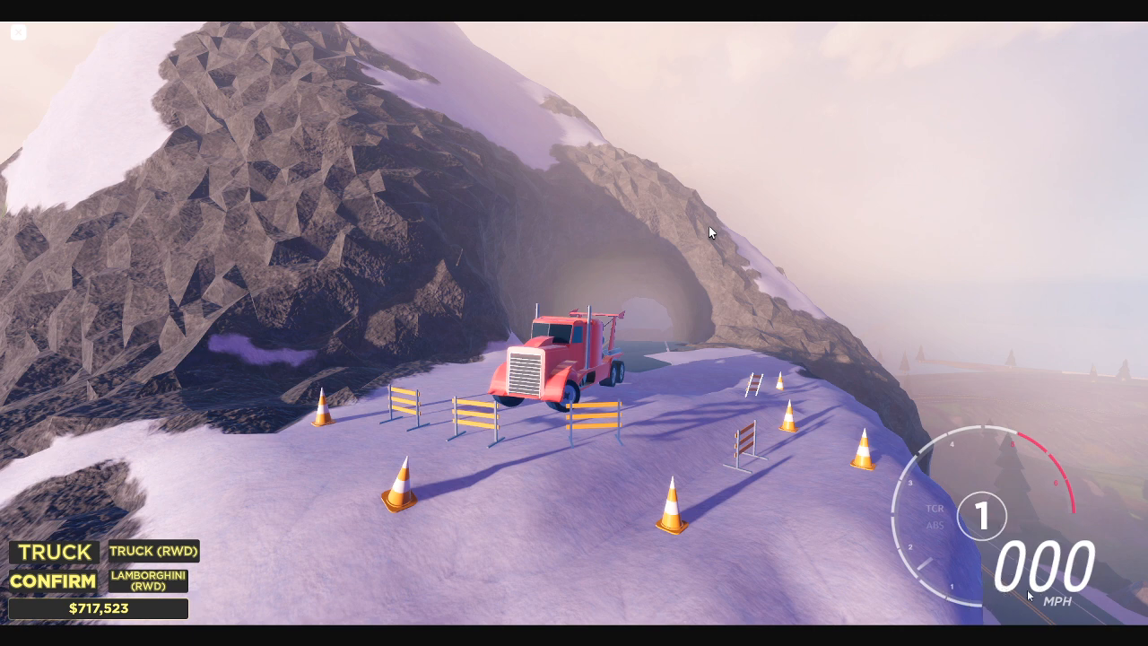
mouse_move(942, 528)
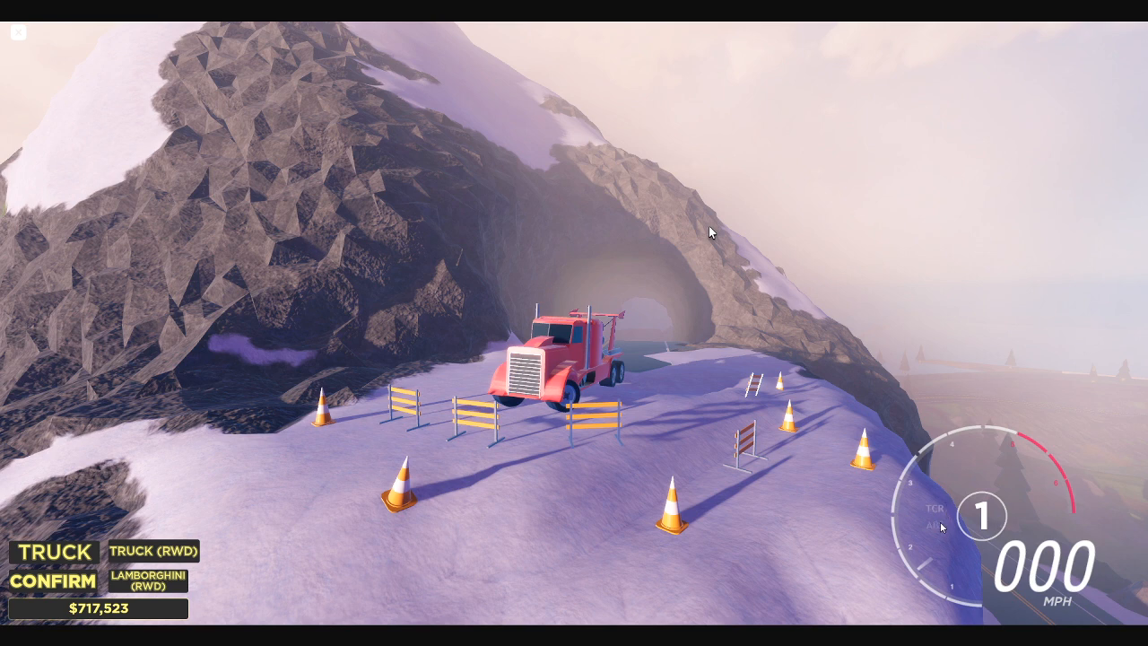
mouse_move(1006, 514)
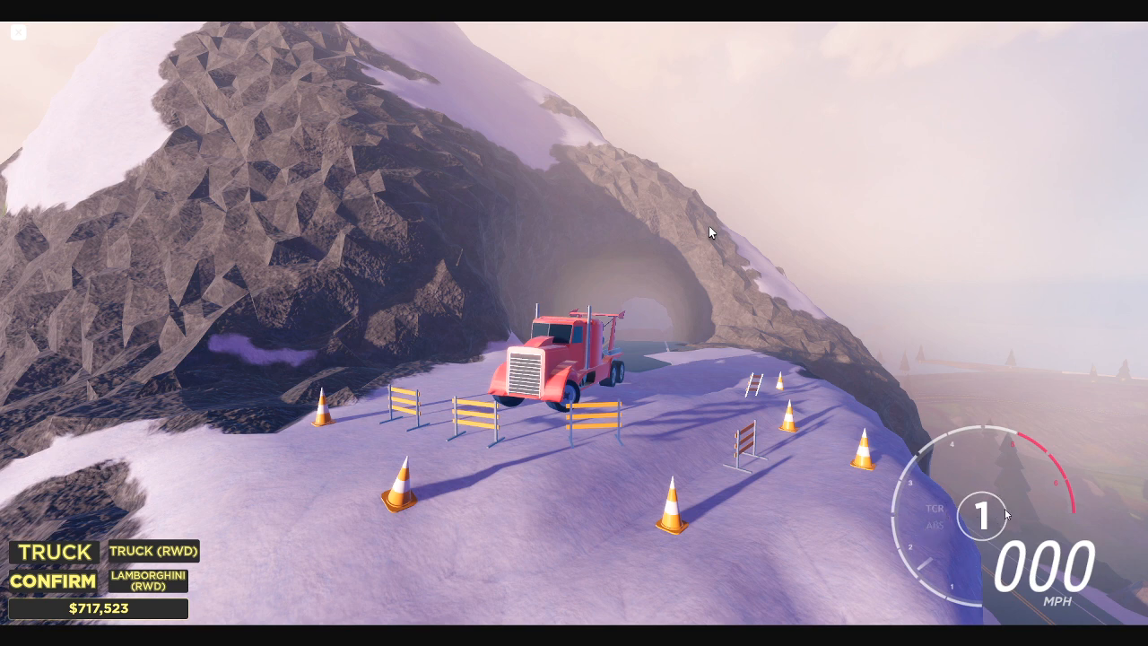
mouse_move(1044, 477)
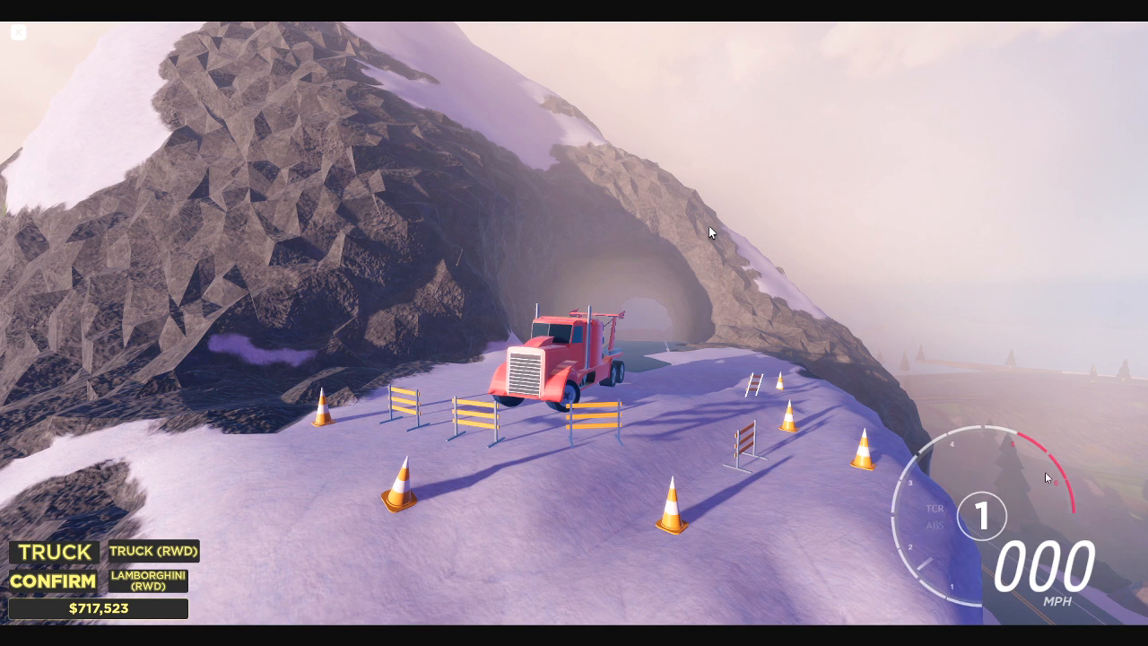
mouse_move(994, 387)
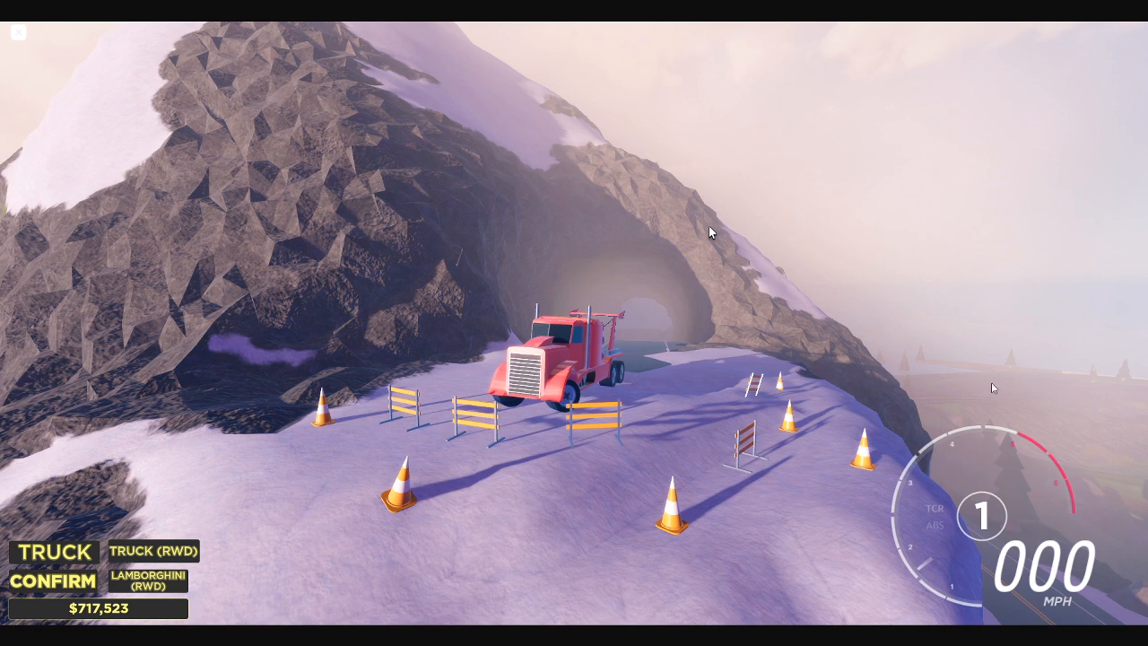
mouse_move(969, 280)
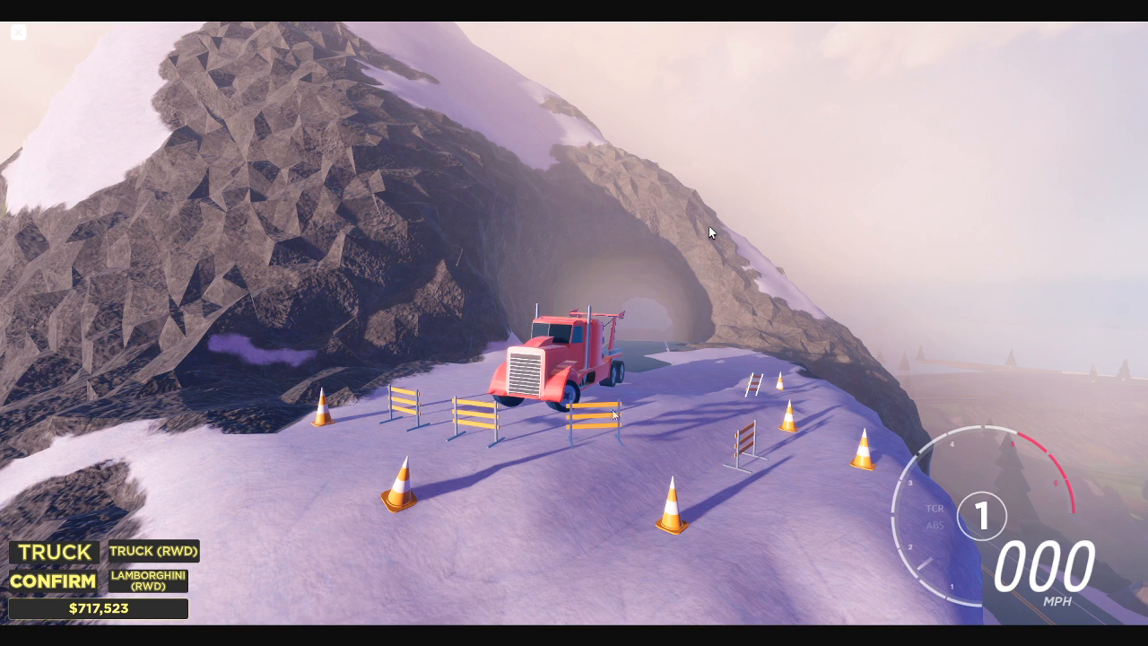
mouse_move(404, 391)
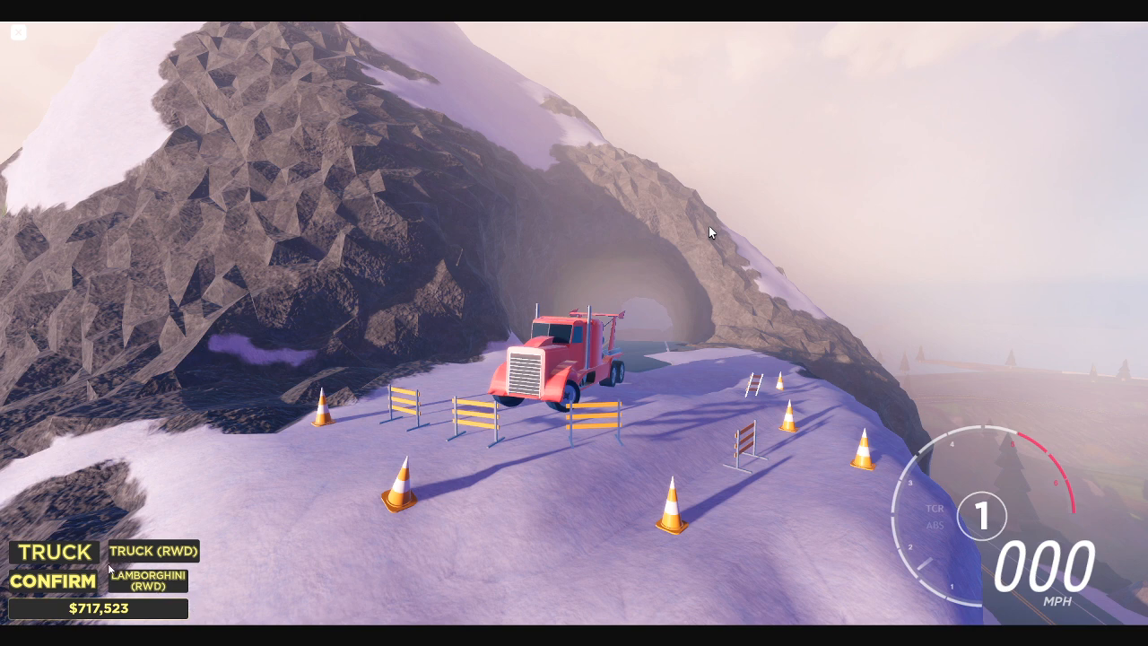
mouse_move(7, 535)
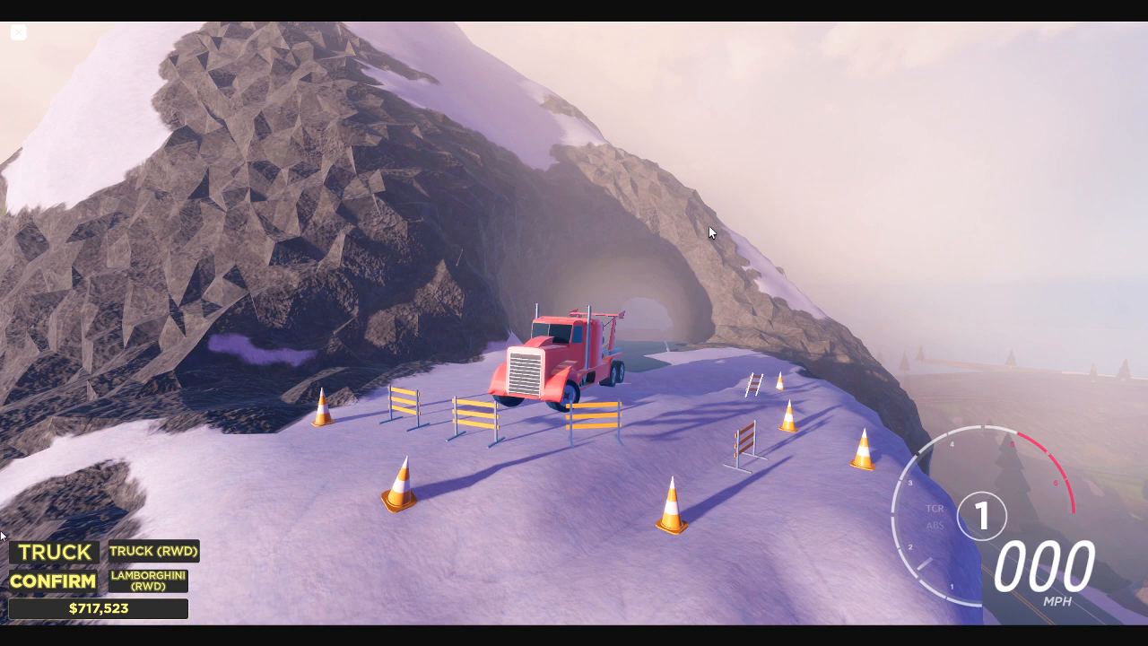
mouse_move(132, 599)
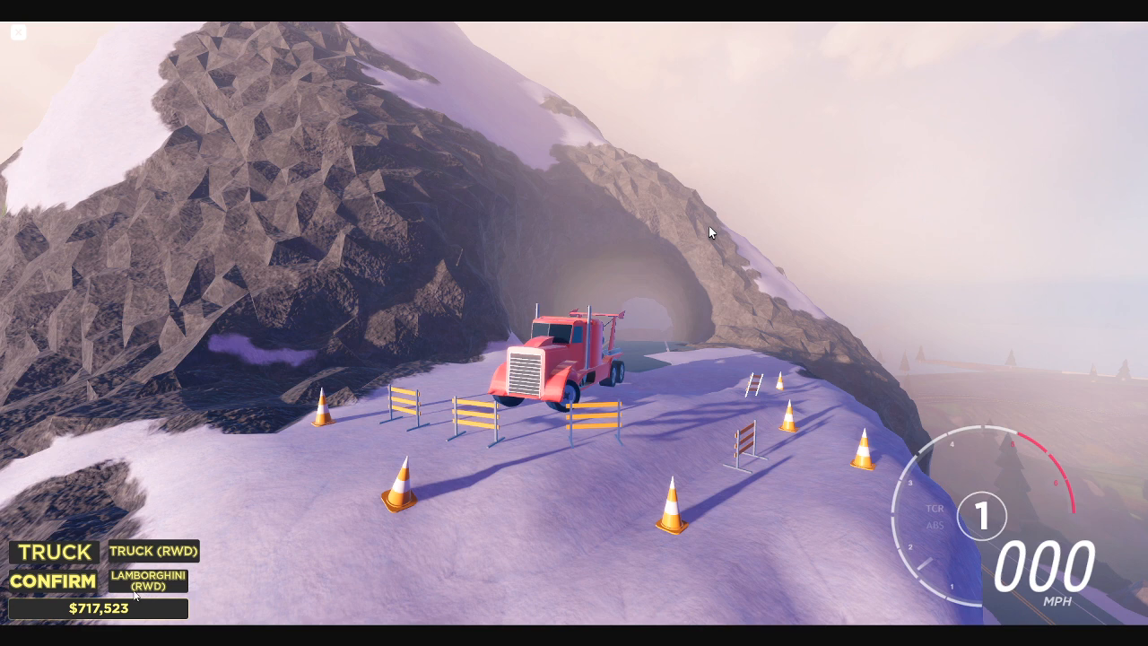
mouse_move(55, 621)
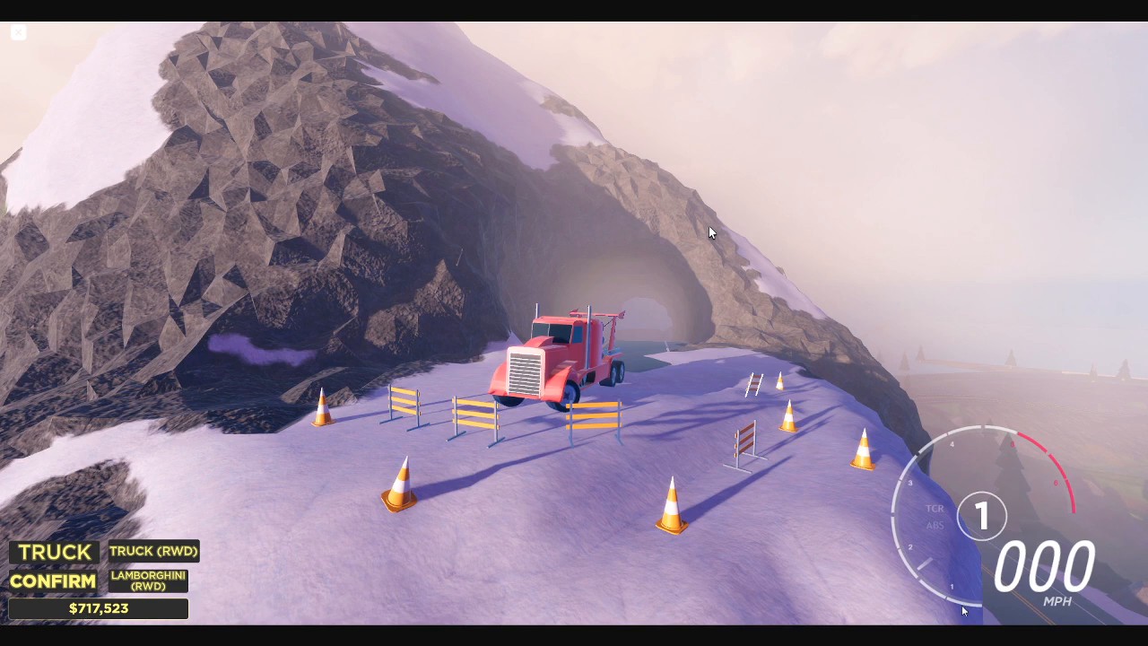
mouse_move(75, 624)
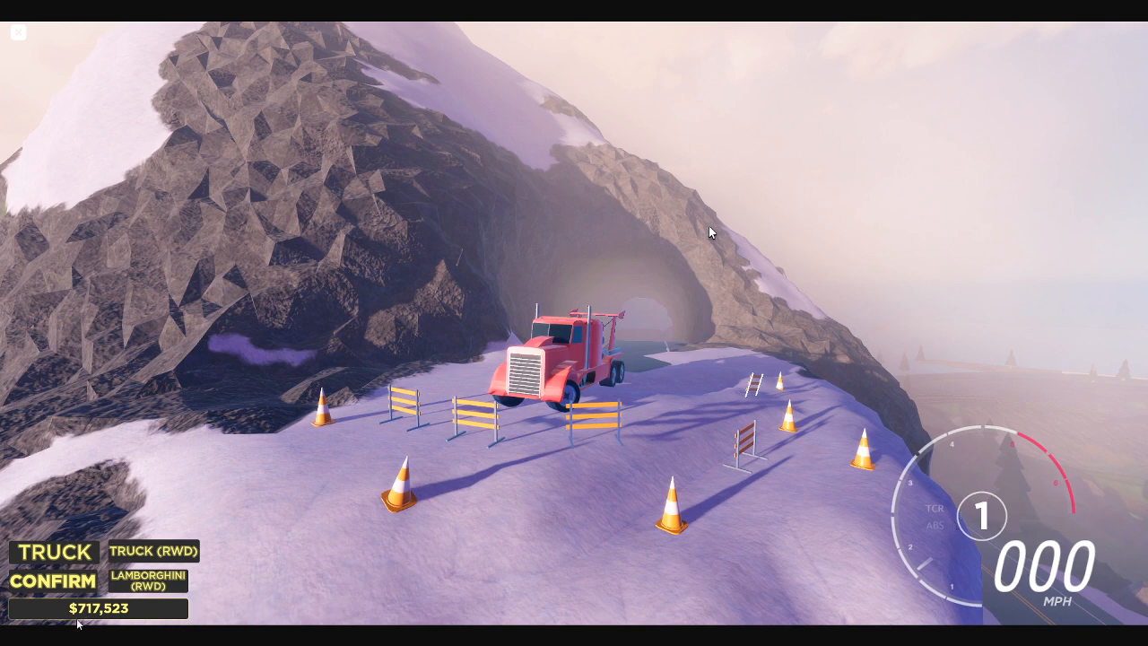
mouse_move(188, 588)
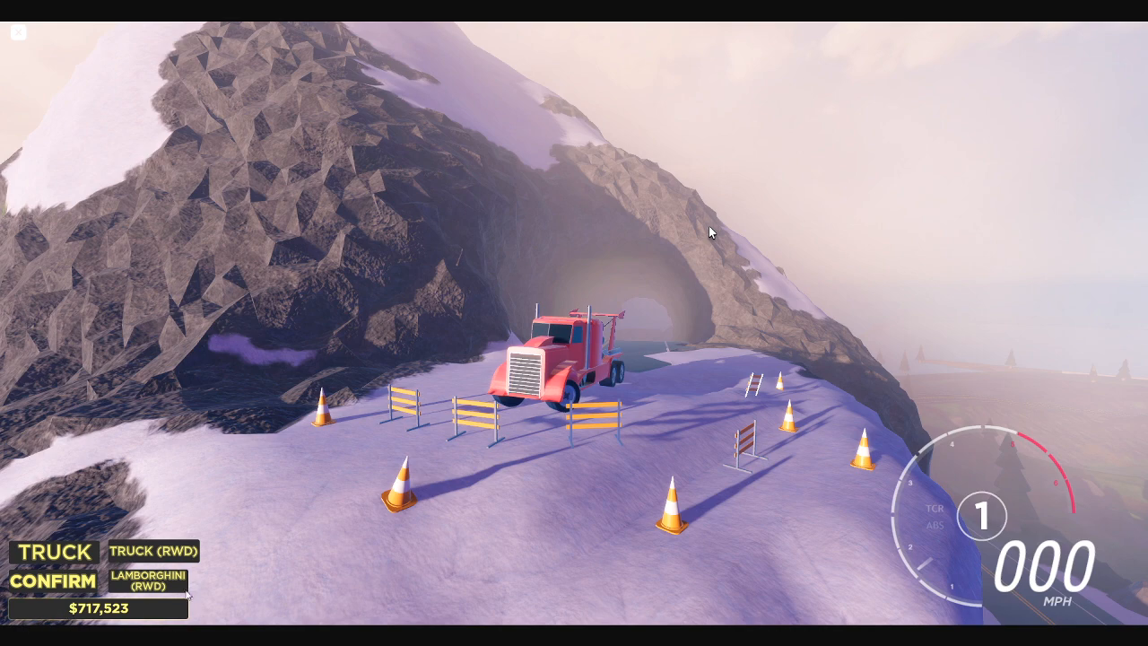